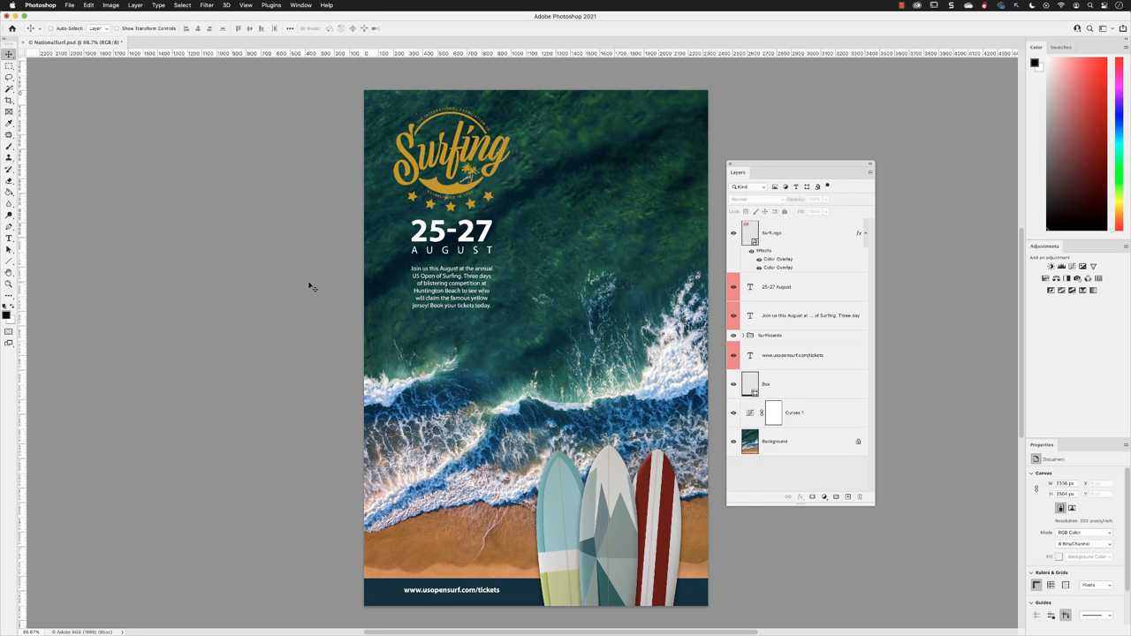
mouse_move(161, 79)
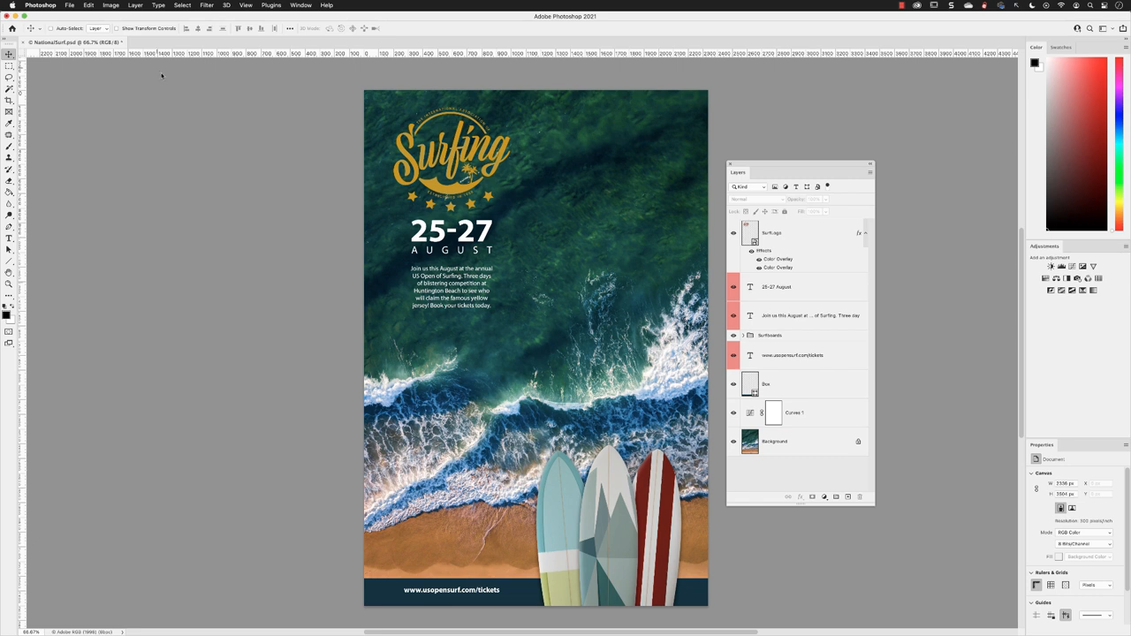
Show the Image > Mode colour submenu, with RGB still the current mode
left_click(113, 6)
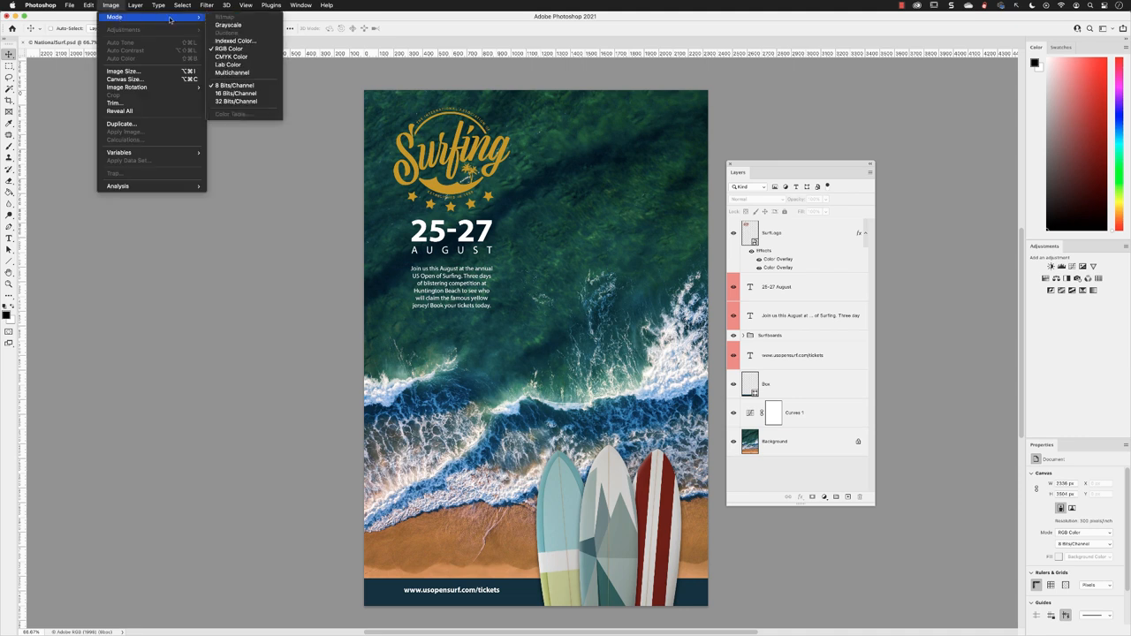
mouse_move(234, 56)
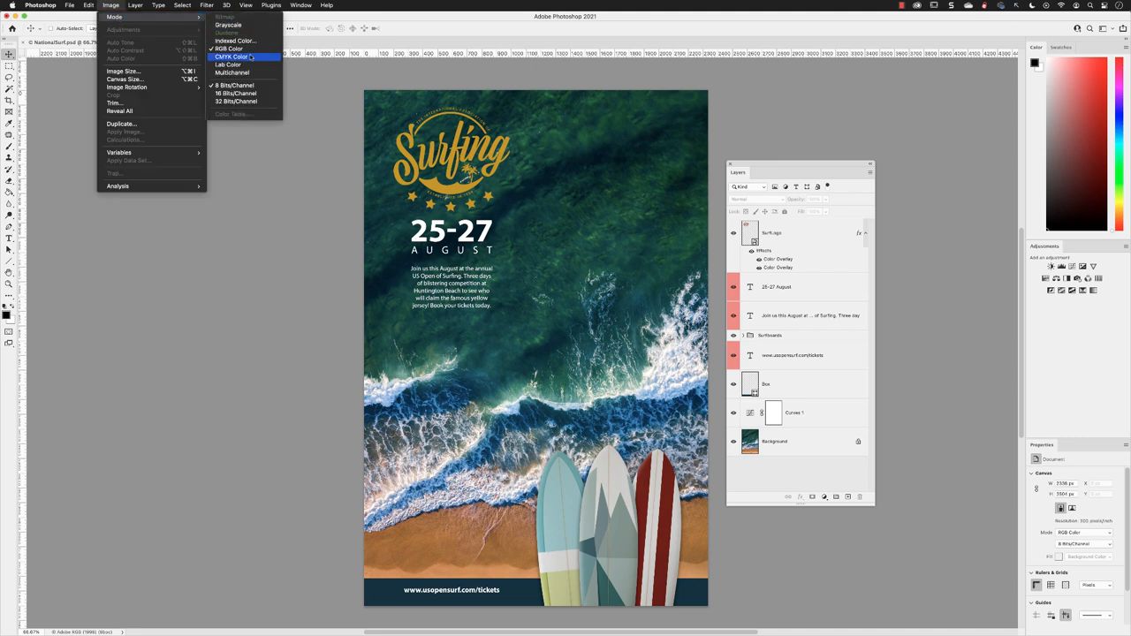
Convert the poster to CMYK Color, flattening layers and accepting the Coated FOGRA39 profile
left_click(228, 57)
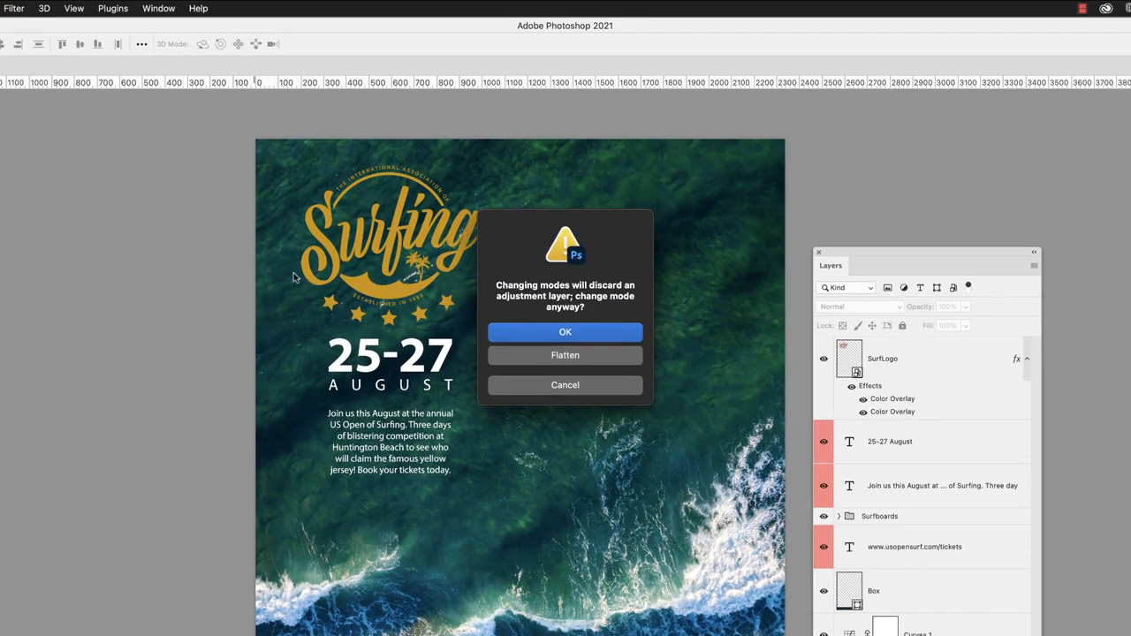
mouse_move(426, 342)
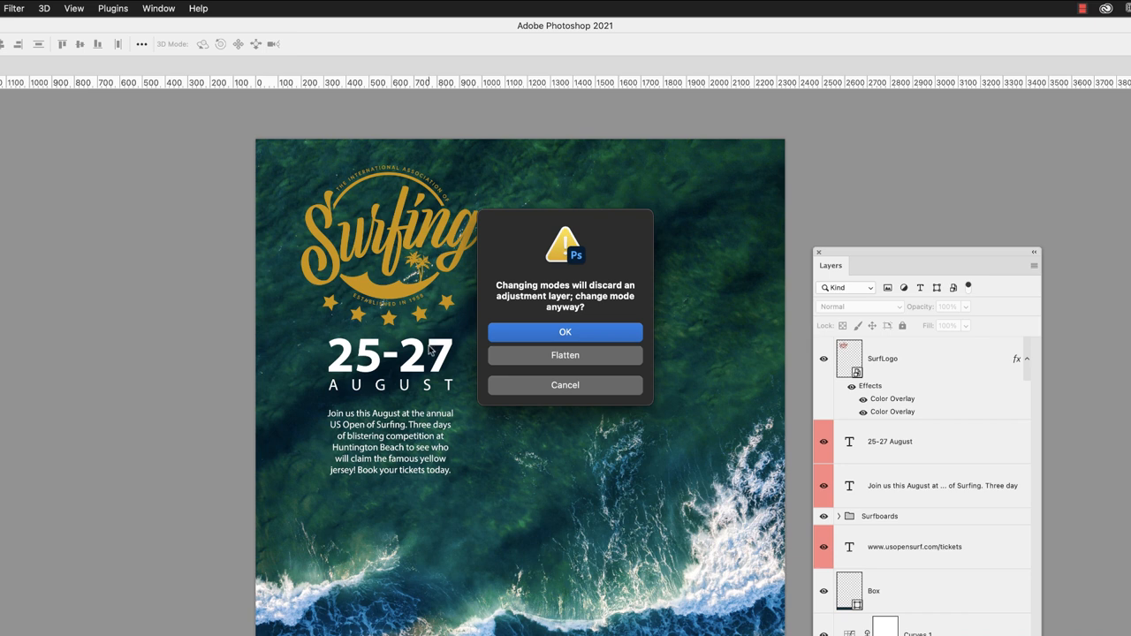
left_click(565, 332)
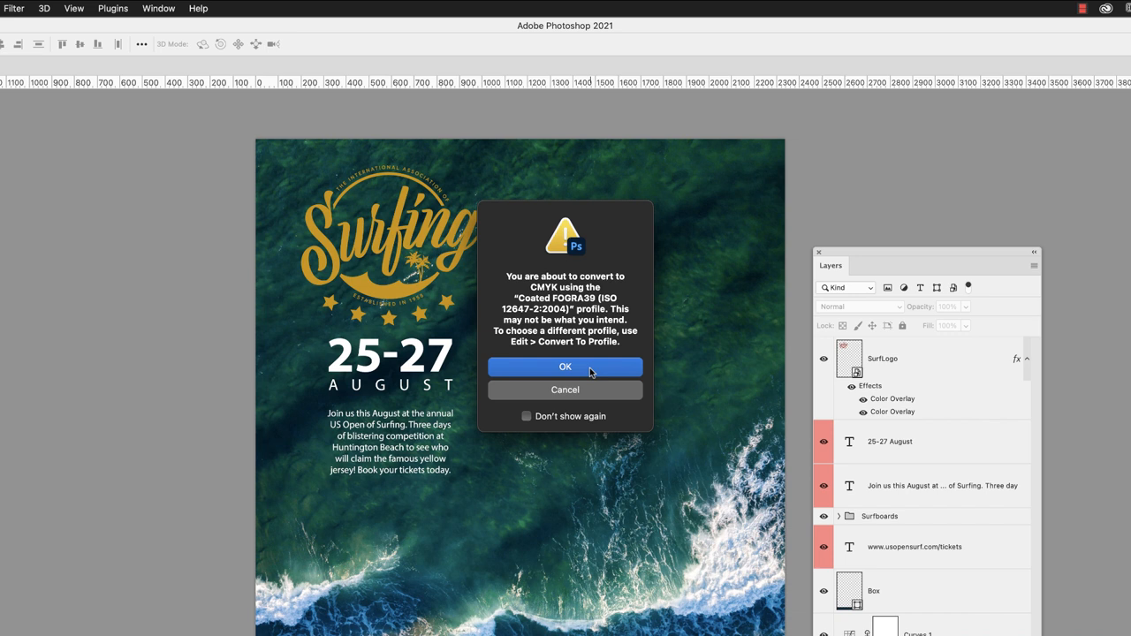
left_click(565, 367)
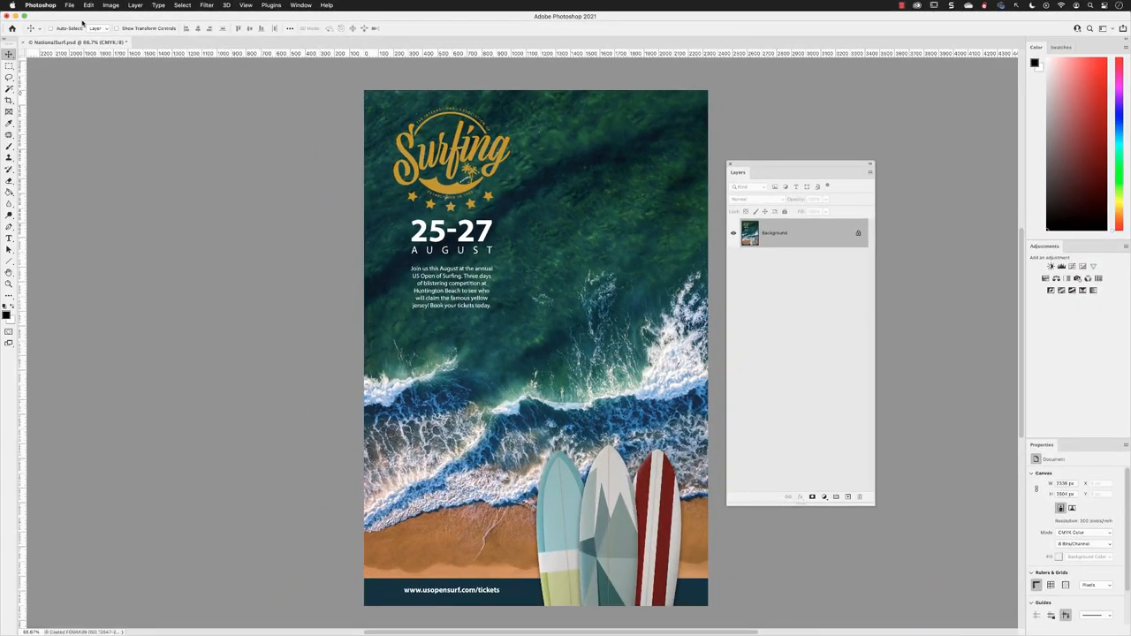
Start File > Save As for the flattened CMYK poster
left_click(66, 4)
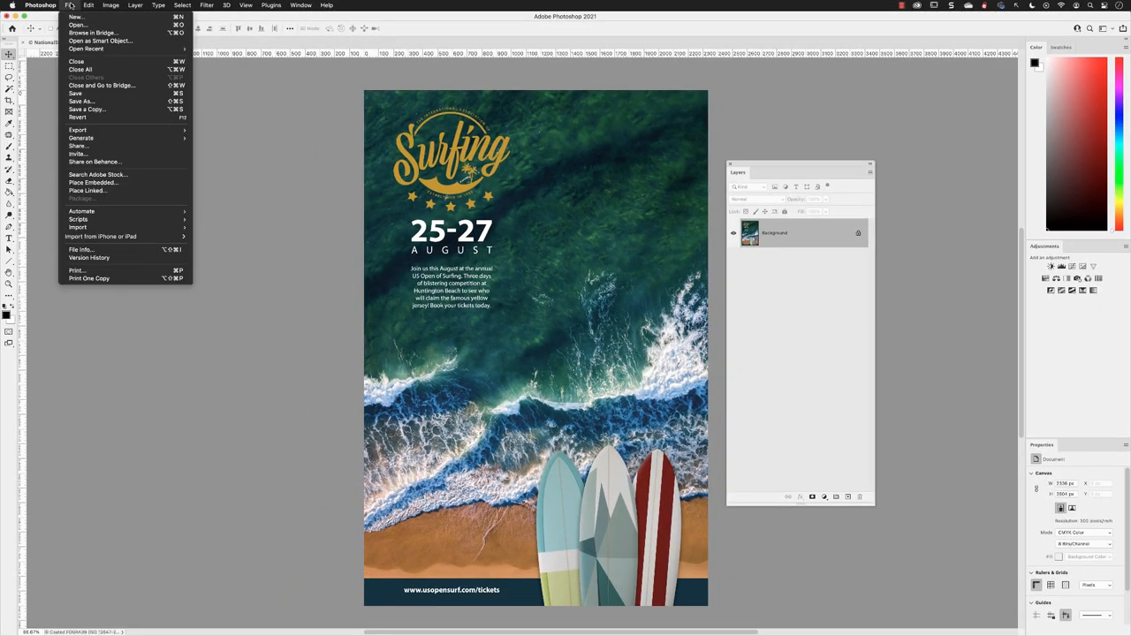
mouse_move(81, 100)
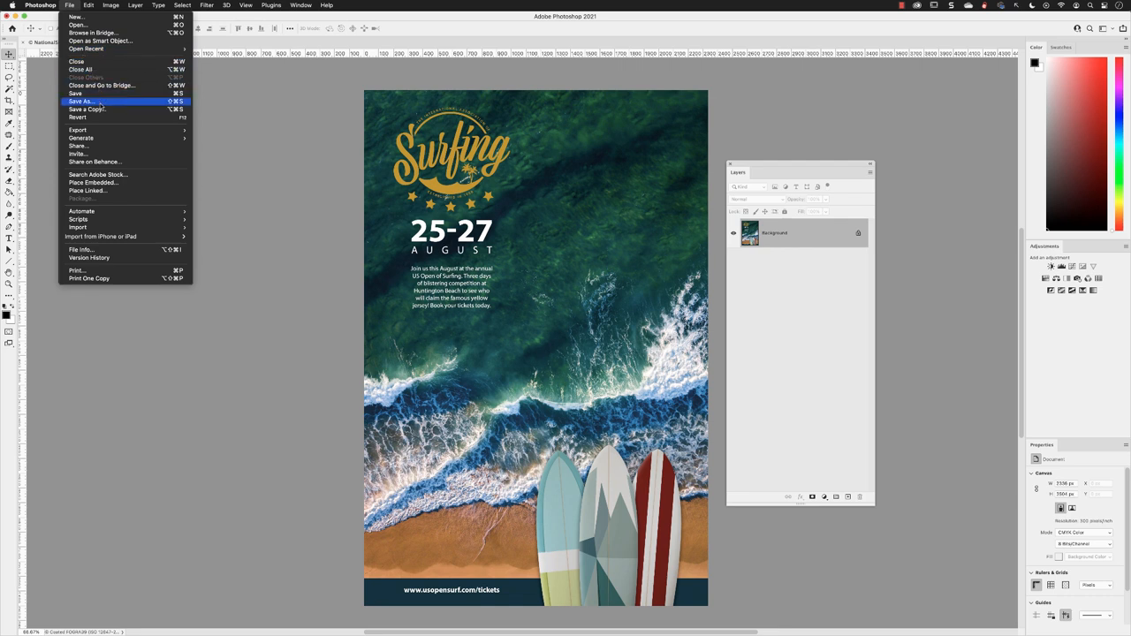
left_click(84, 106)
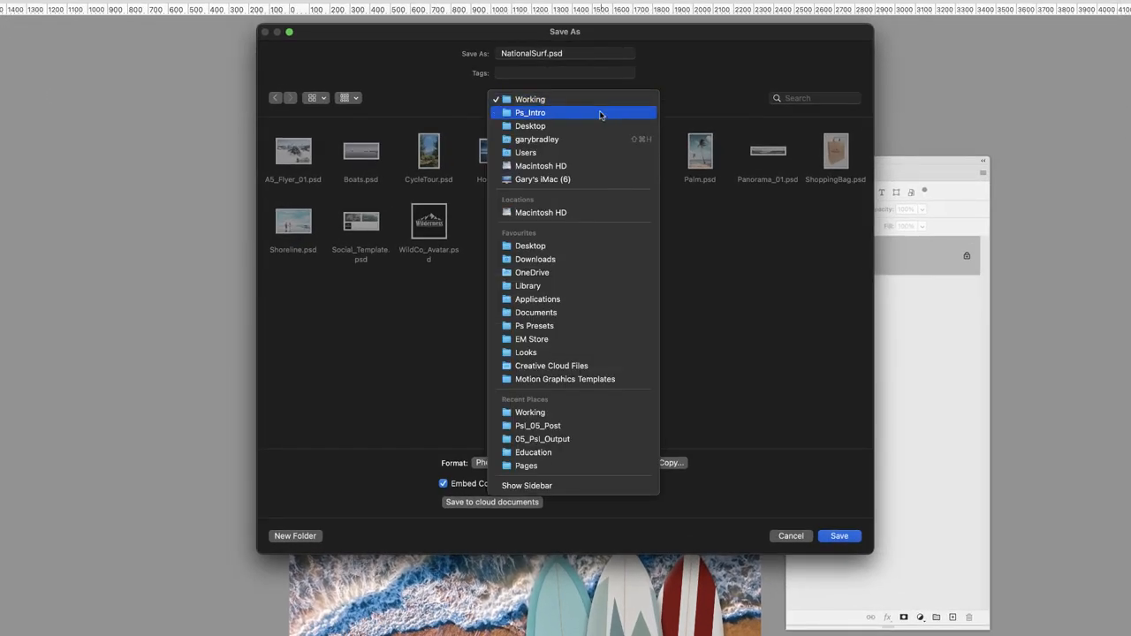
In Ps_Intro > Output, name the file NationalSurf_ProPRINT with TIFF format
left_click(530, 112)
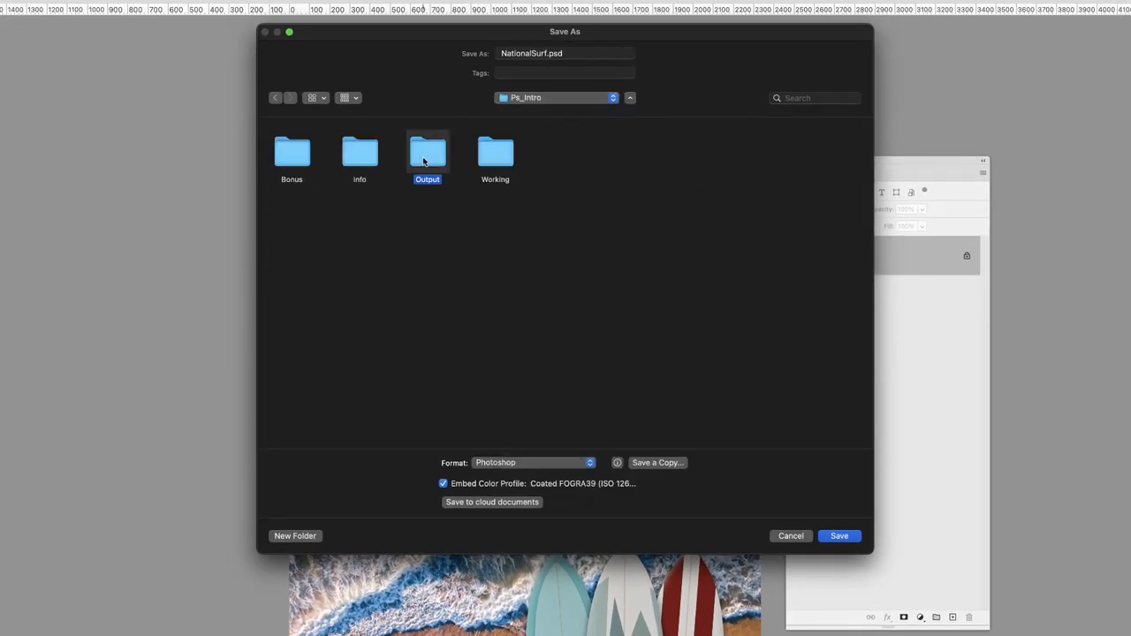
double_click(427, 152)
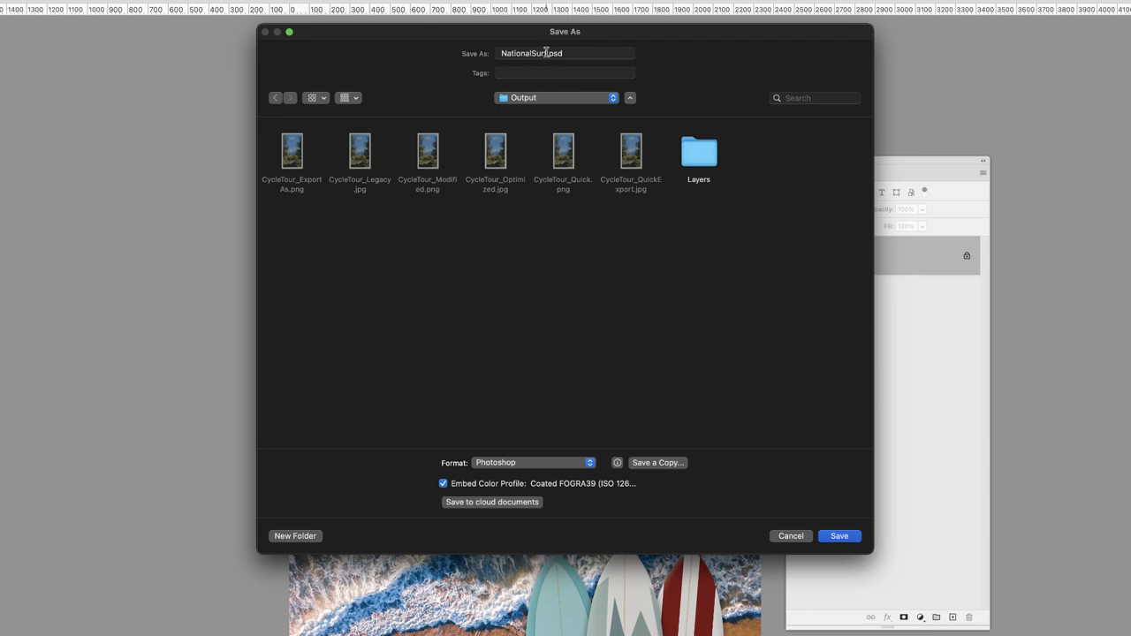
type("_R")
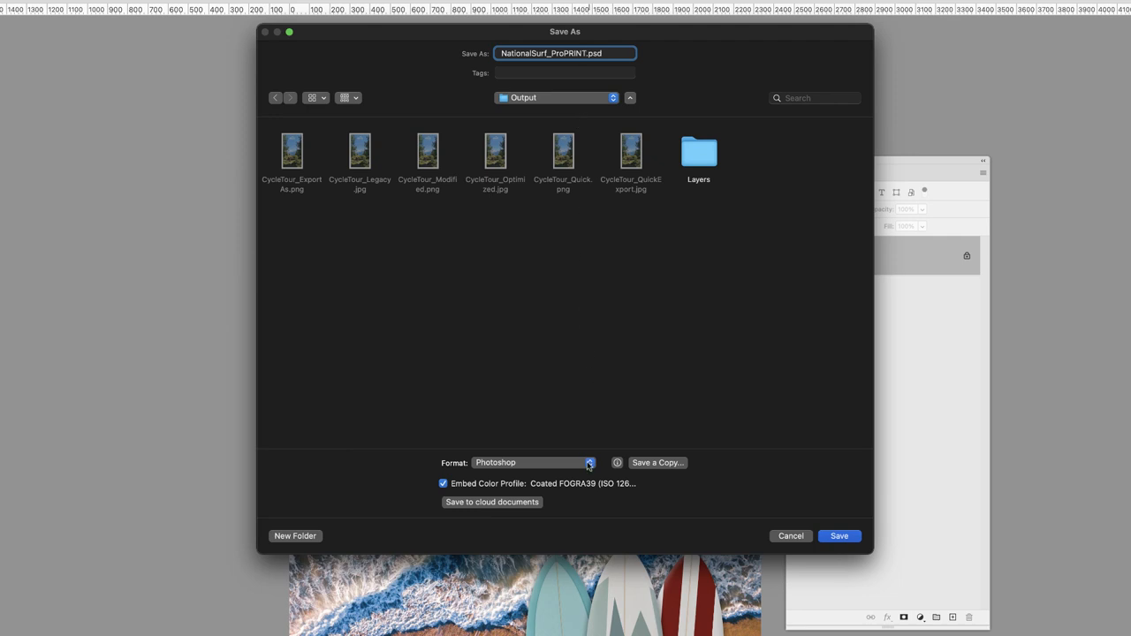
left_click(592, 462)
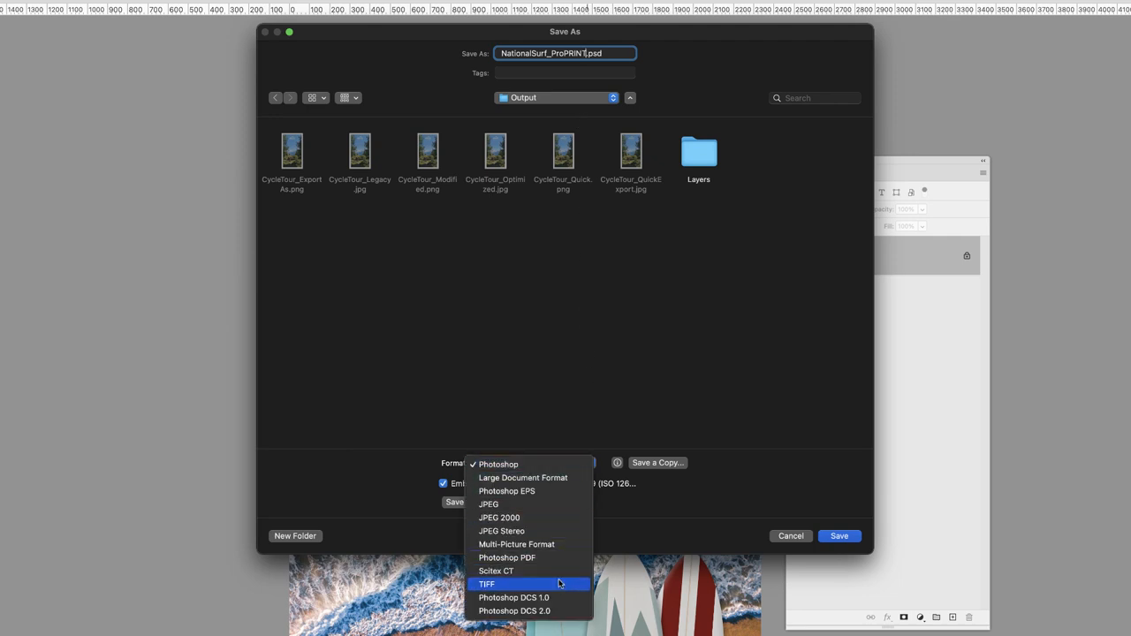
left_click(486, 584)
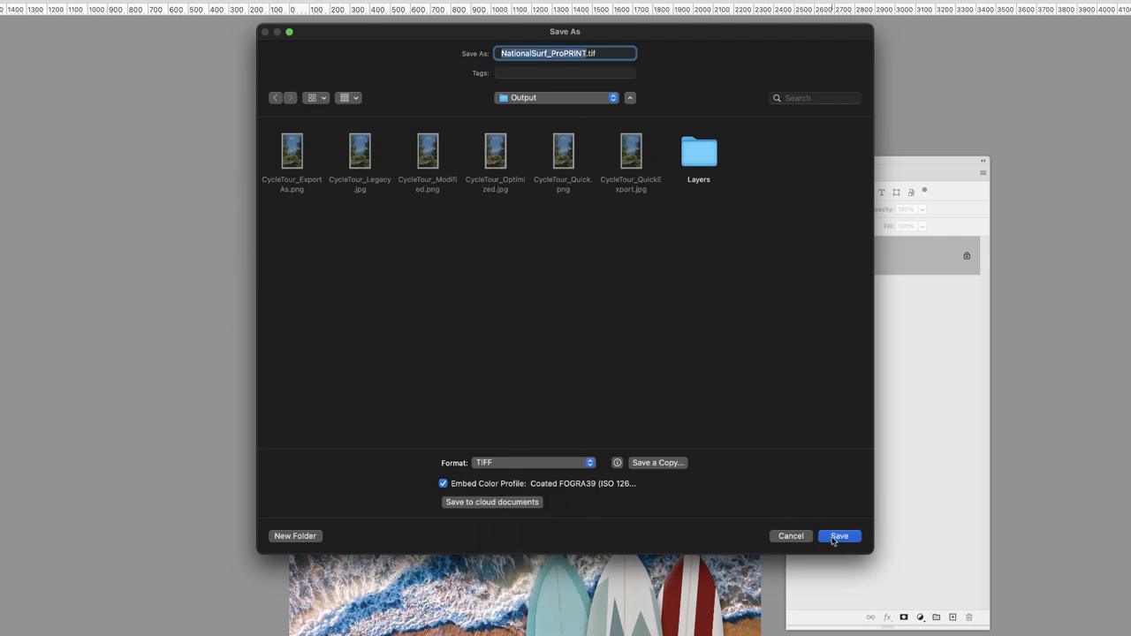
Save the TIFF with default options, then reopen NationalSurf.psd from recent files
left_click(839, 537)
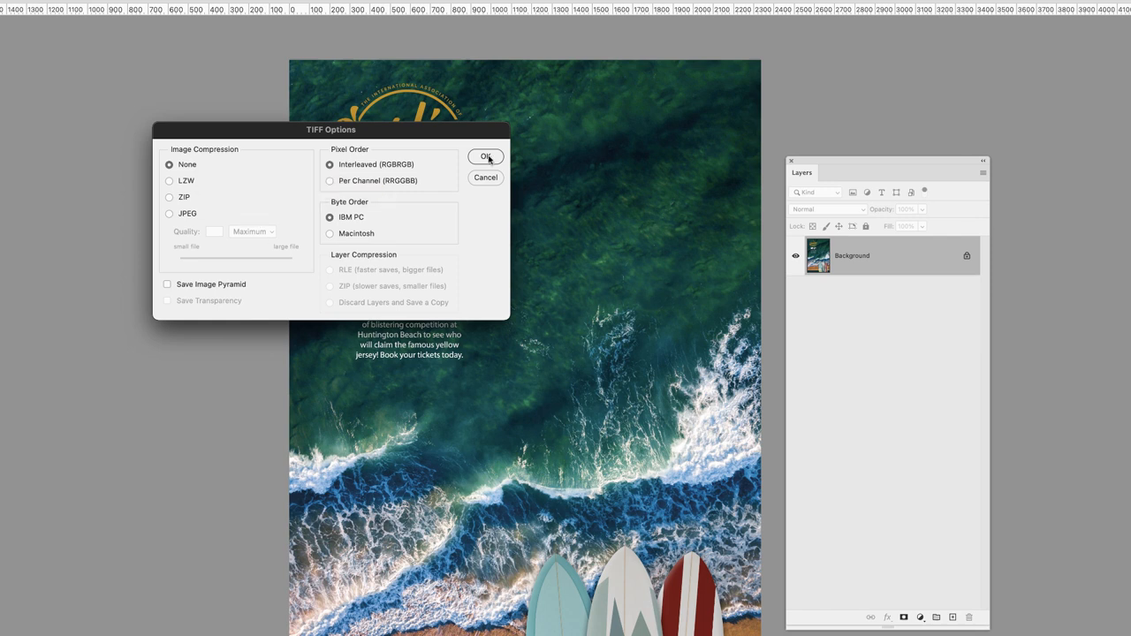
left_click(485, 157)
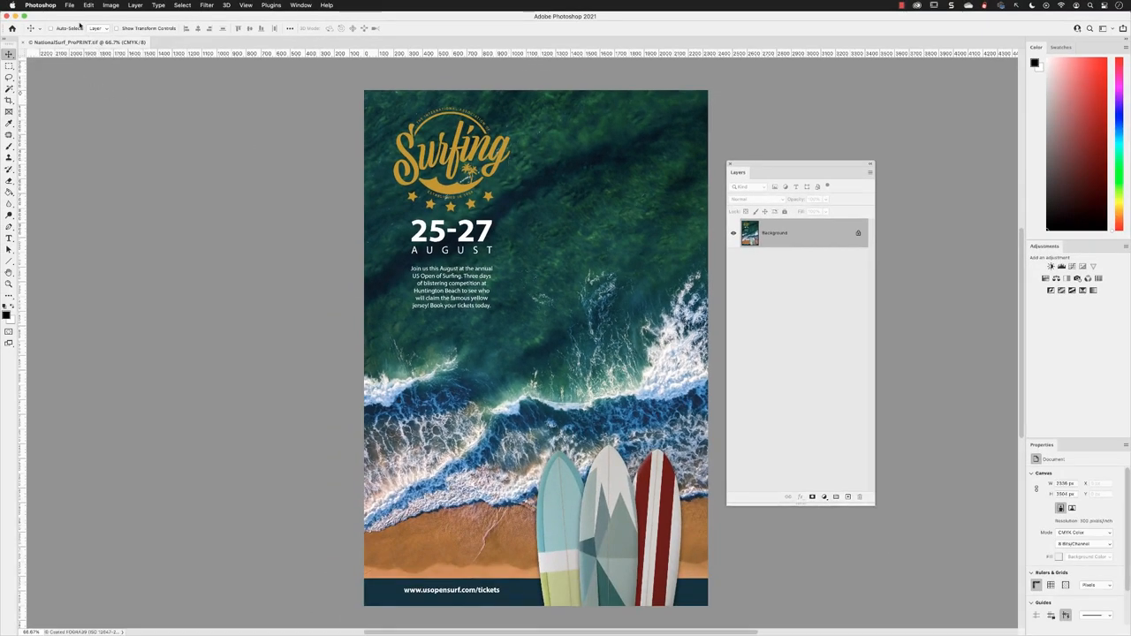
left_click(63, 6)
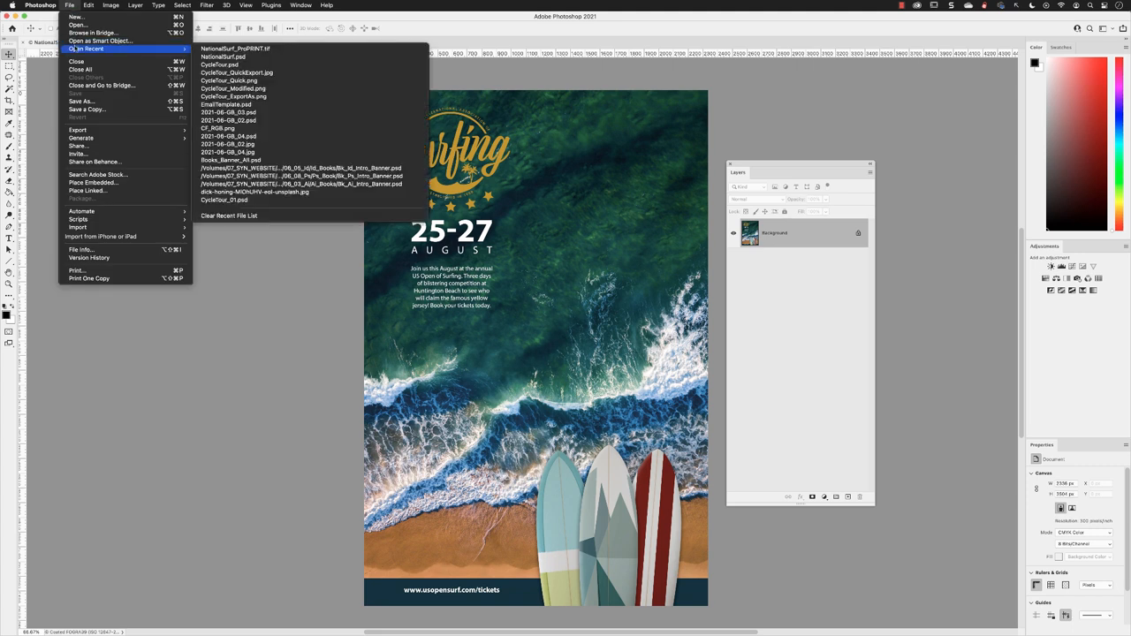
mouse_move(228, 57)
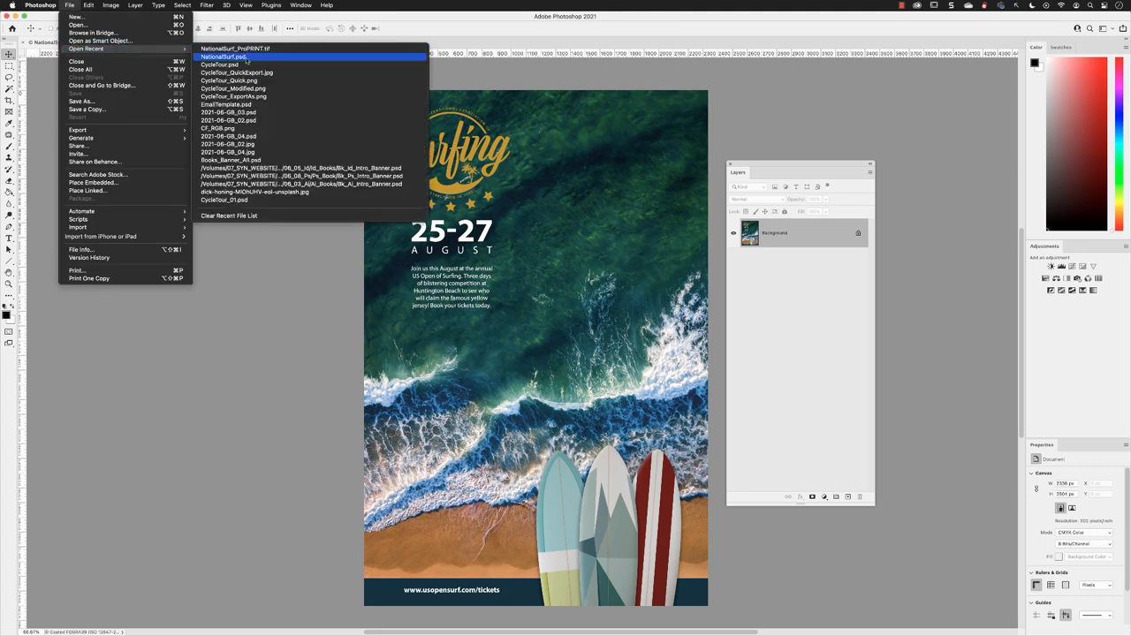
left_click(224, 57)
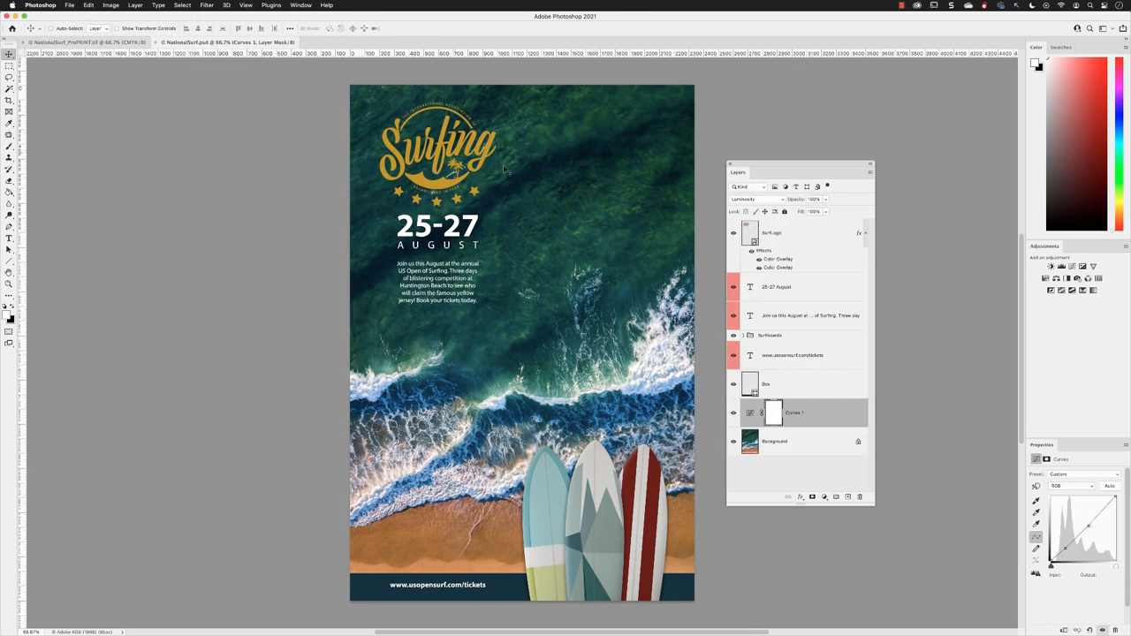